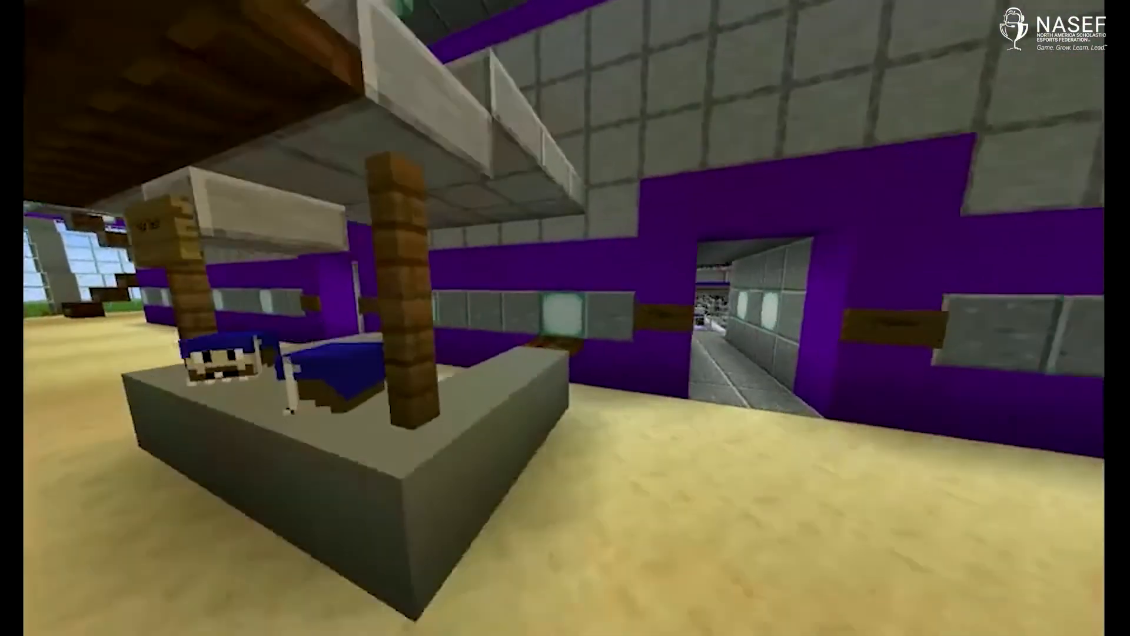
{"action": "mouse_move", "coordinate": [565, 318]}
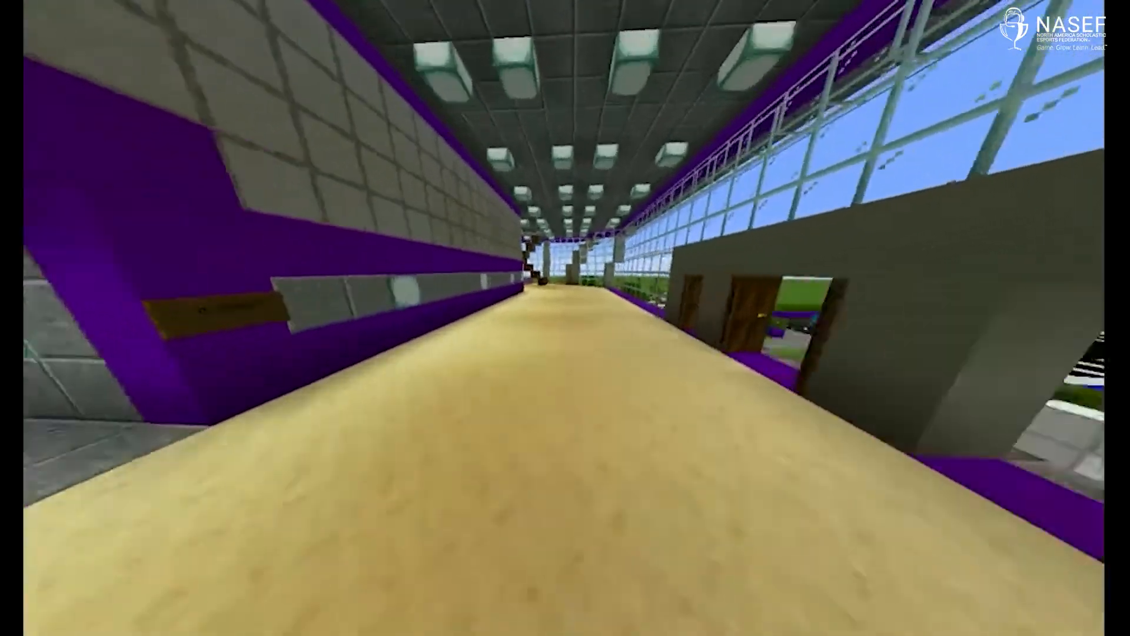